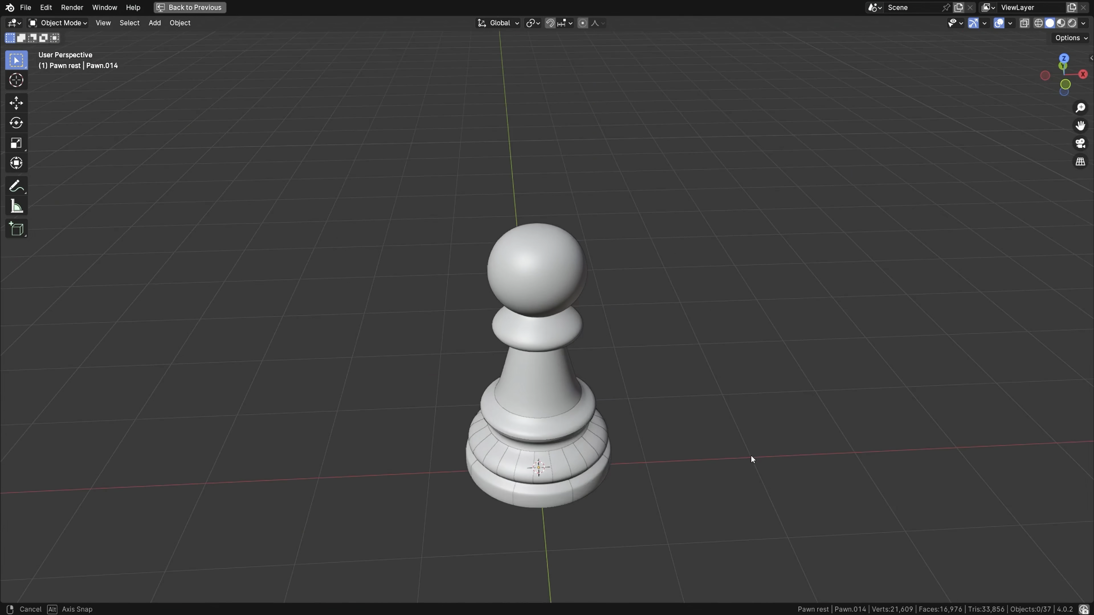
# - Bring the 'Pawn inside top' support mechanism into view and play its assembly animation
pyautogui.press('g')
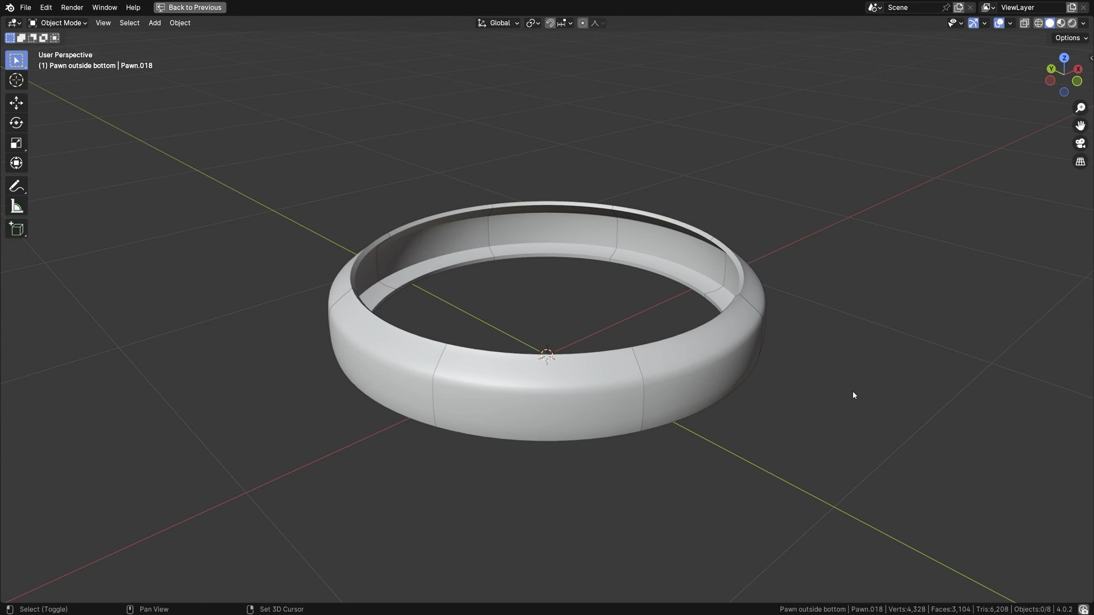
pyautogui.press('Space')
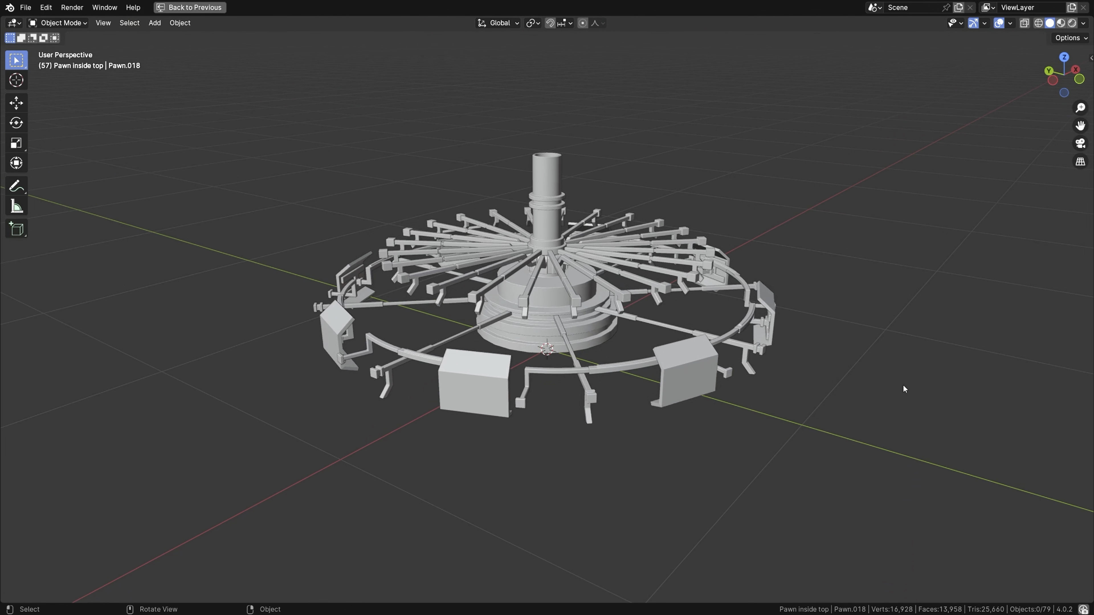
pyautogui.press('space')
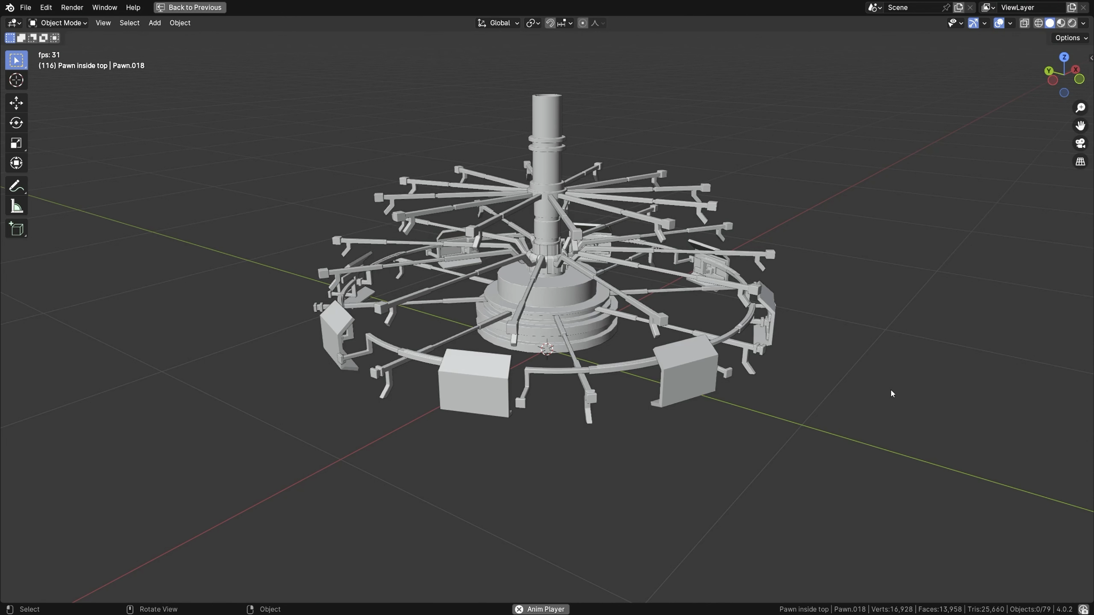